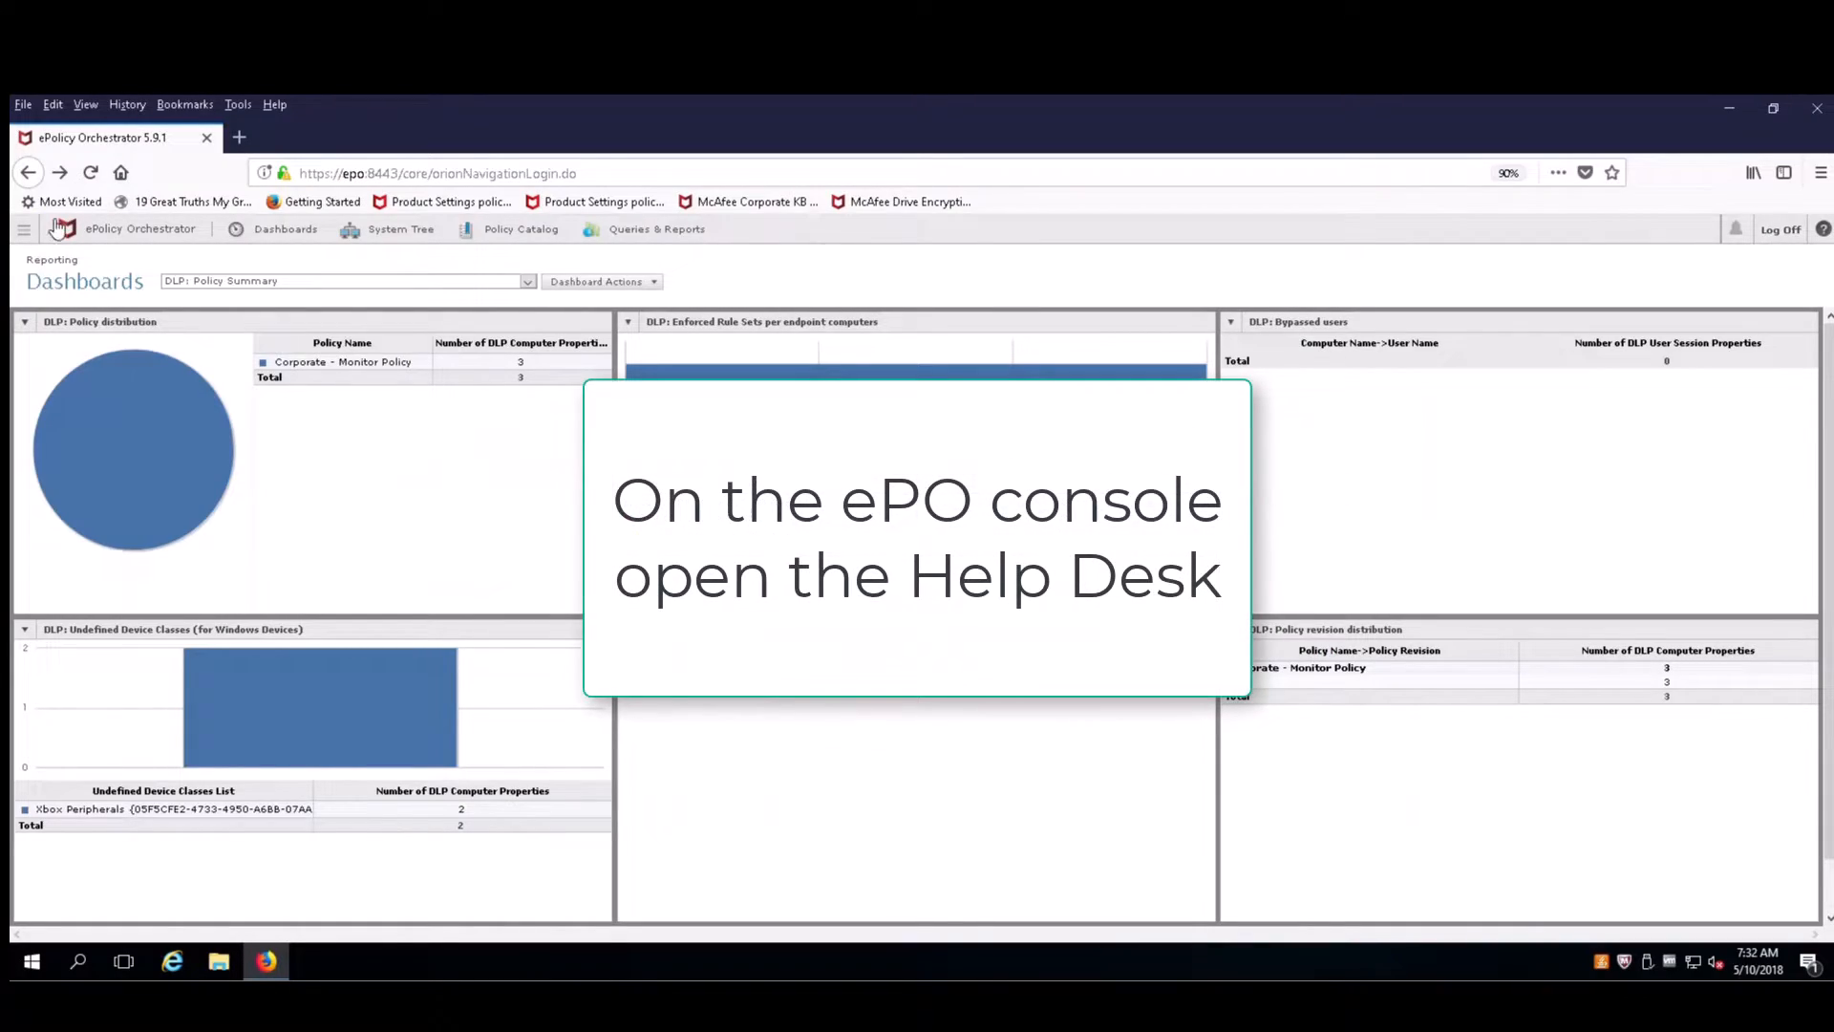
Step: Reach the Help Desk page from the ePO navigation menu under Systems
click(23, 229)
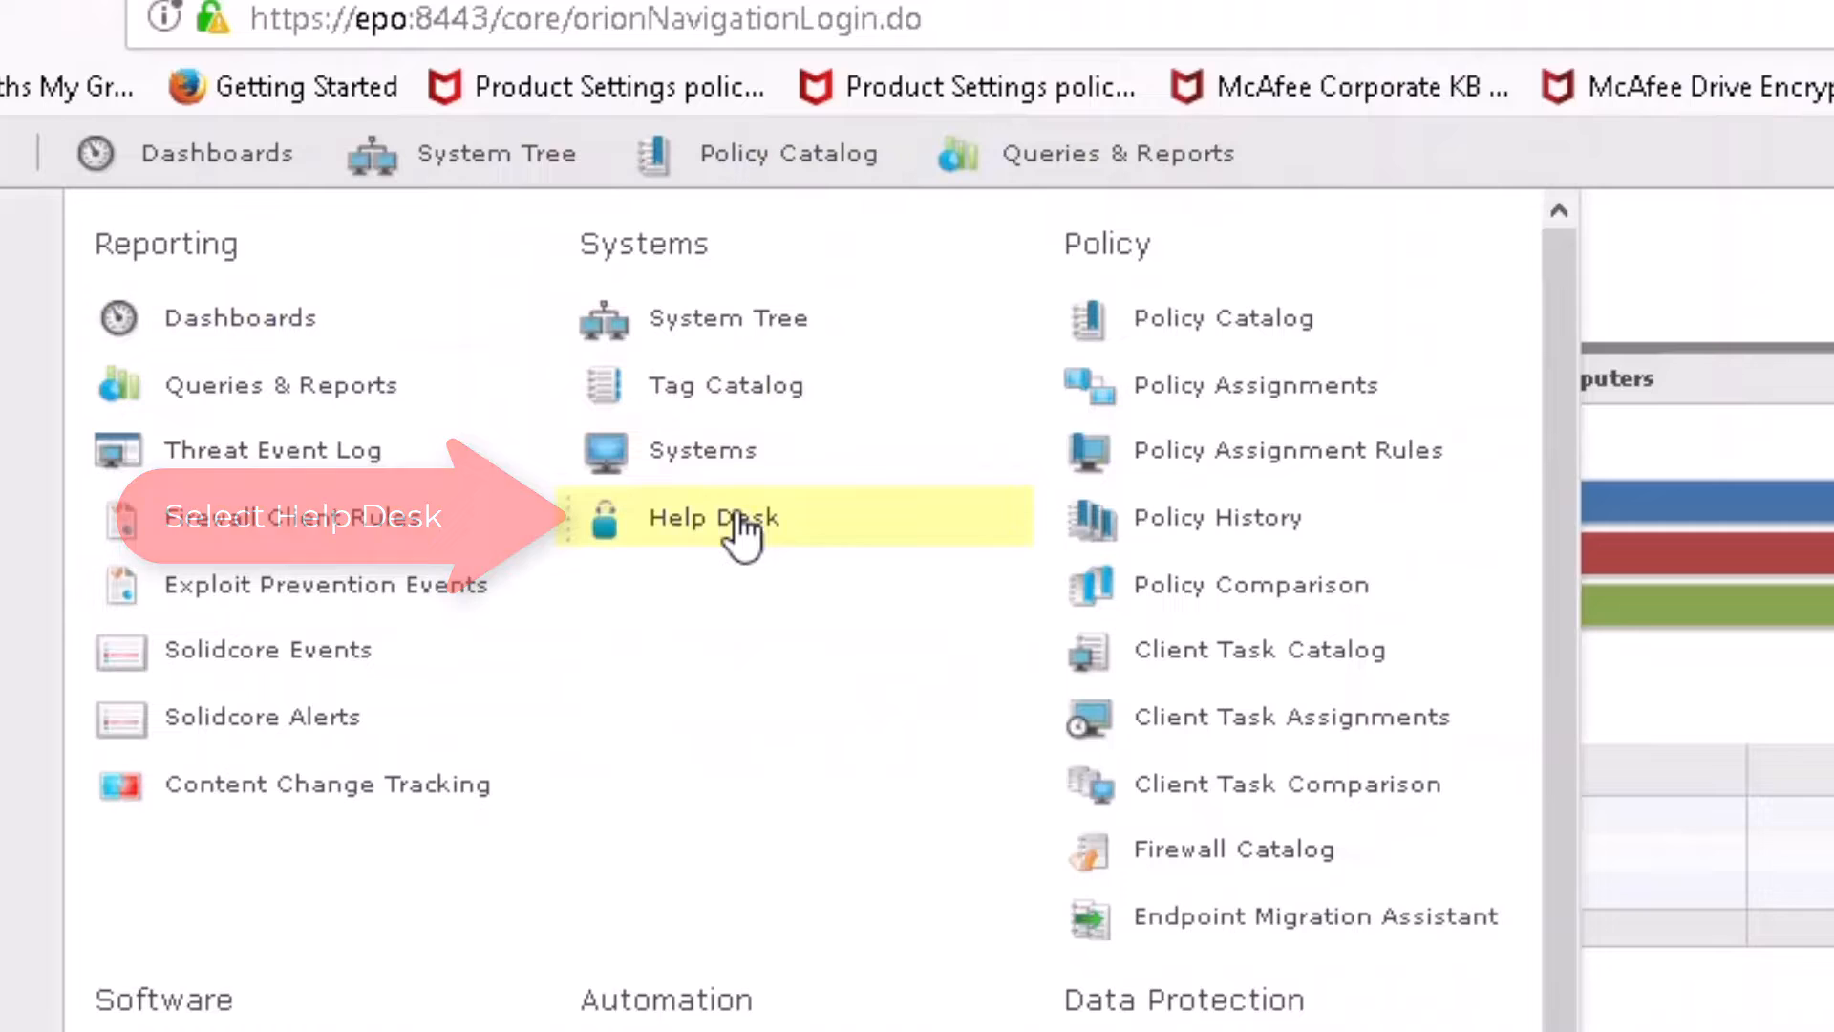
click(713, 518)
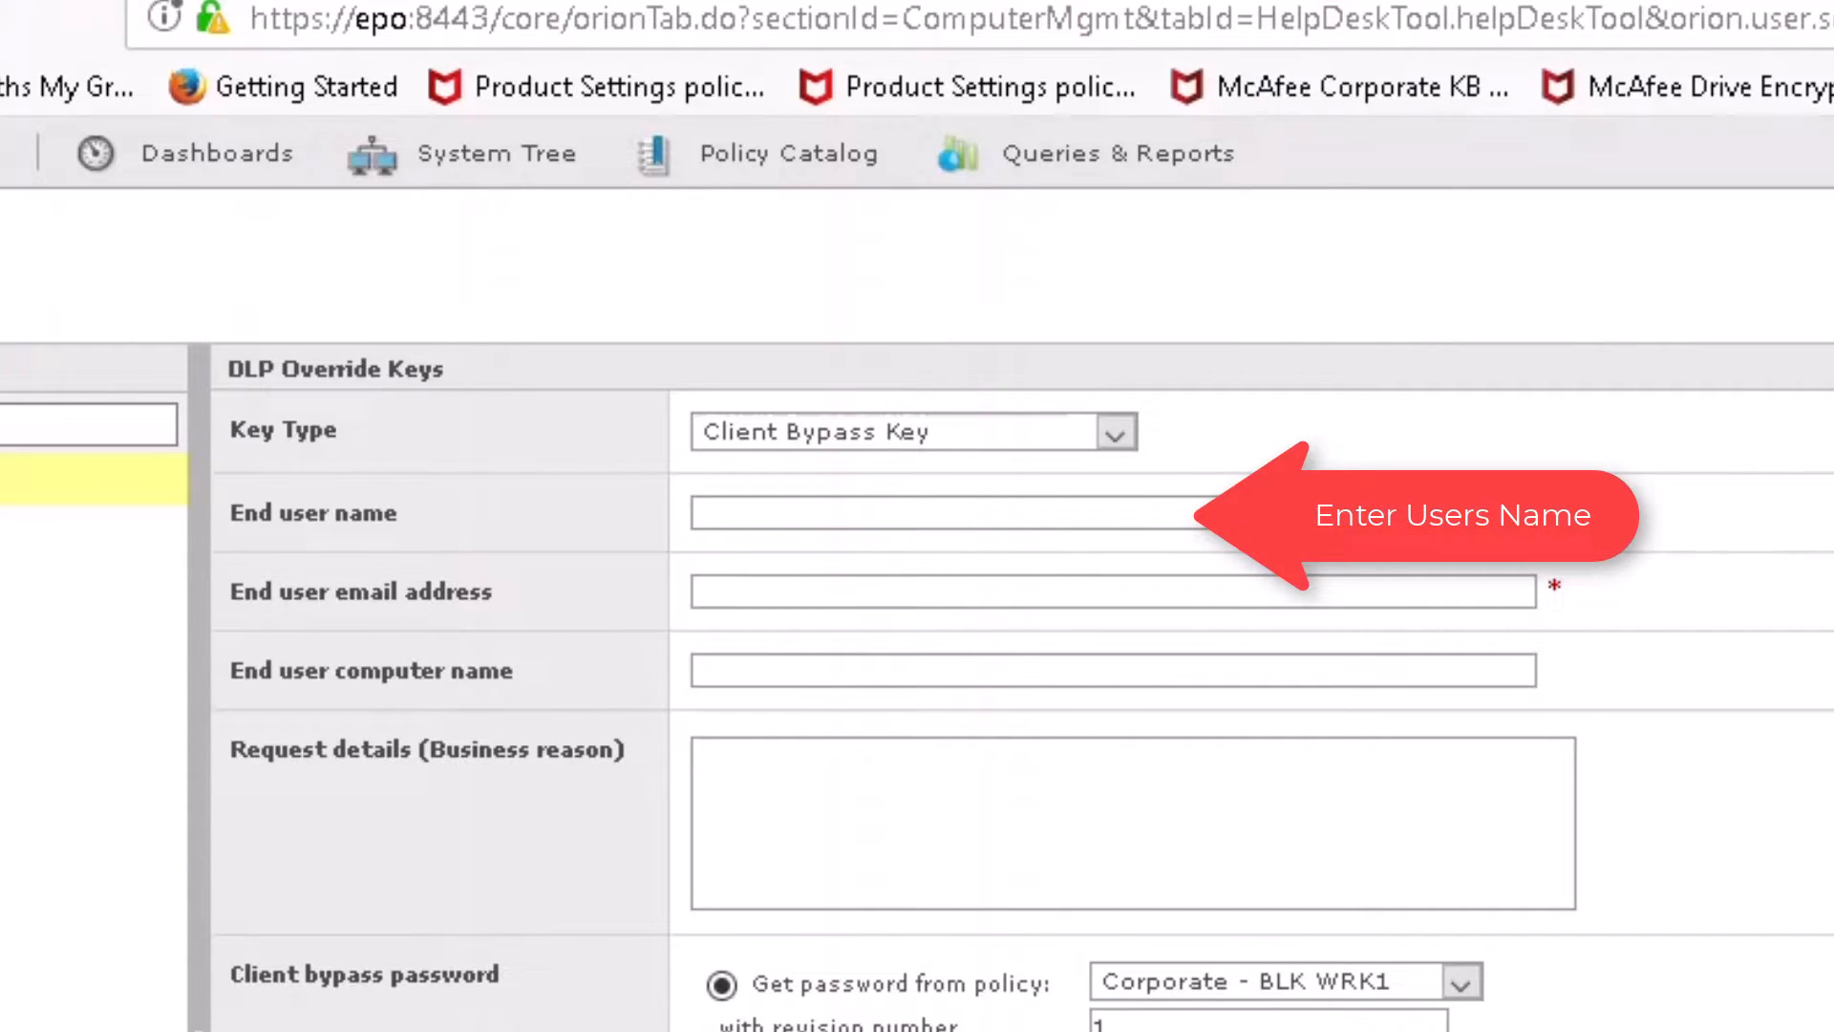
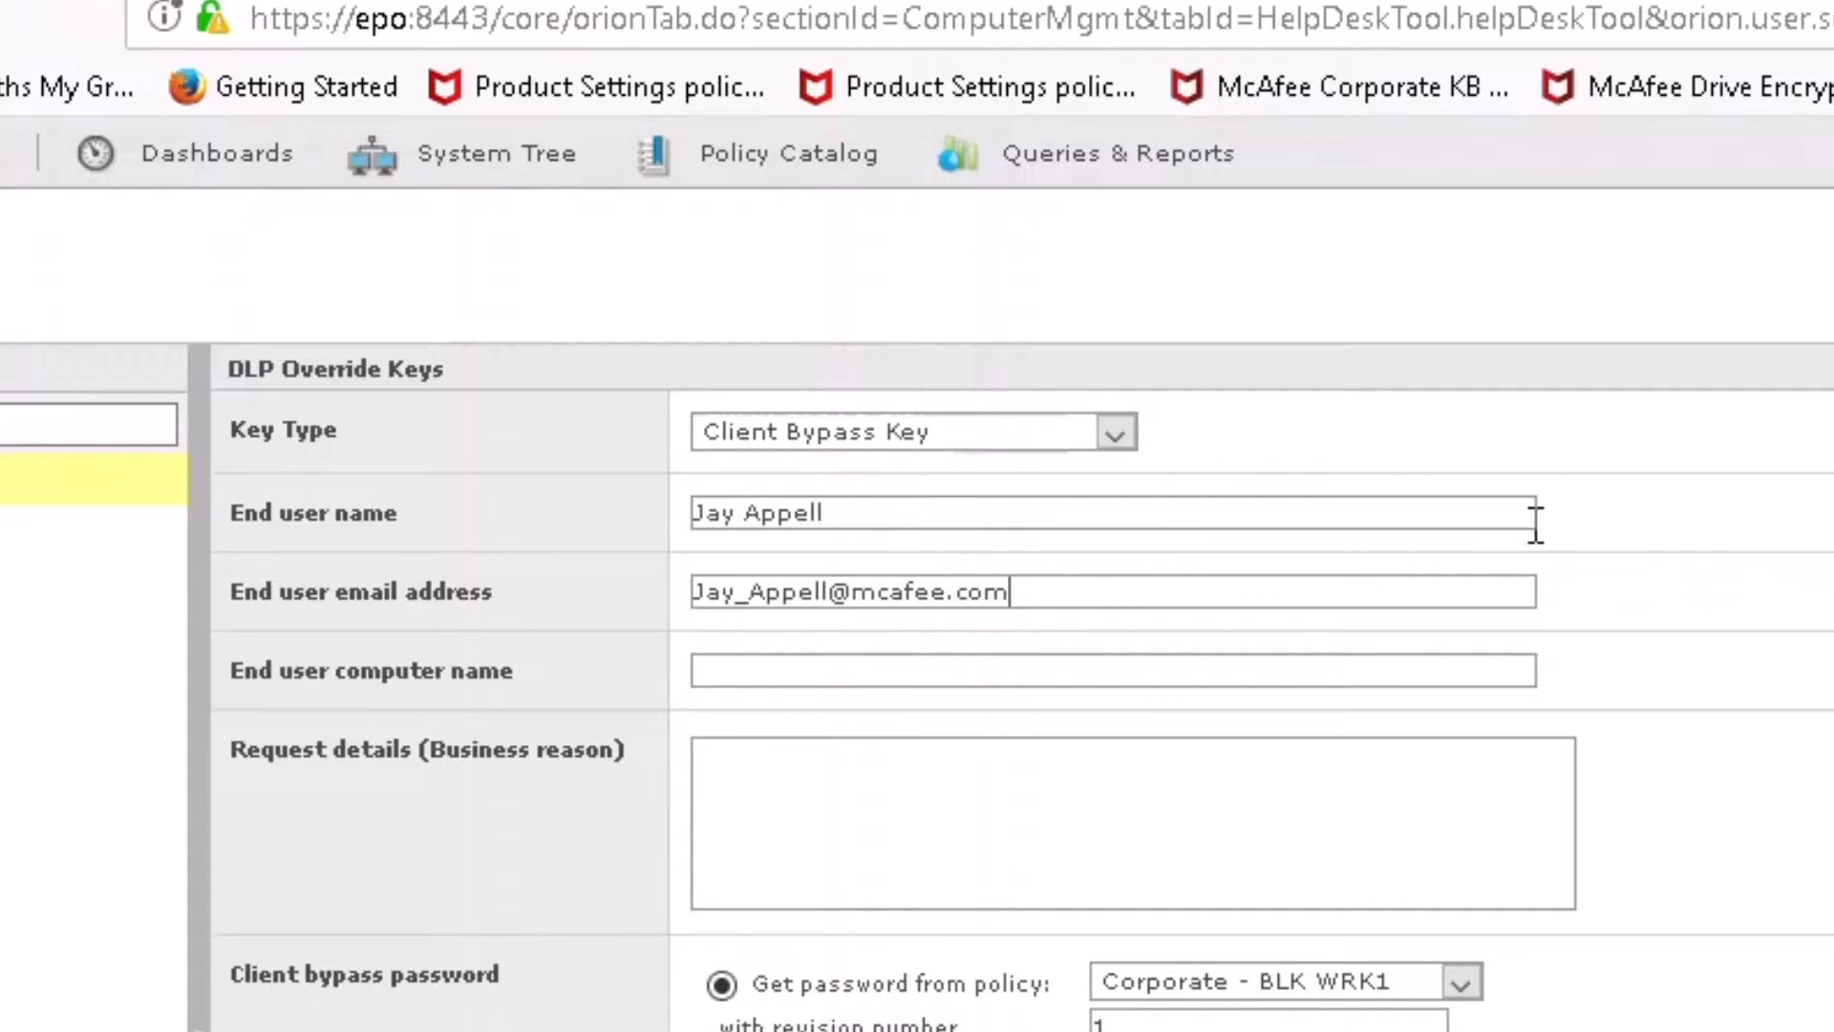
mouse_move(1559, 540)
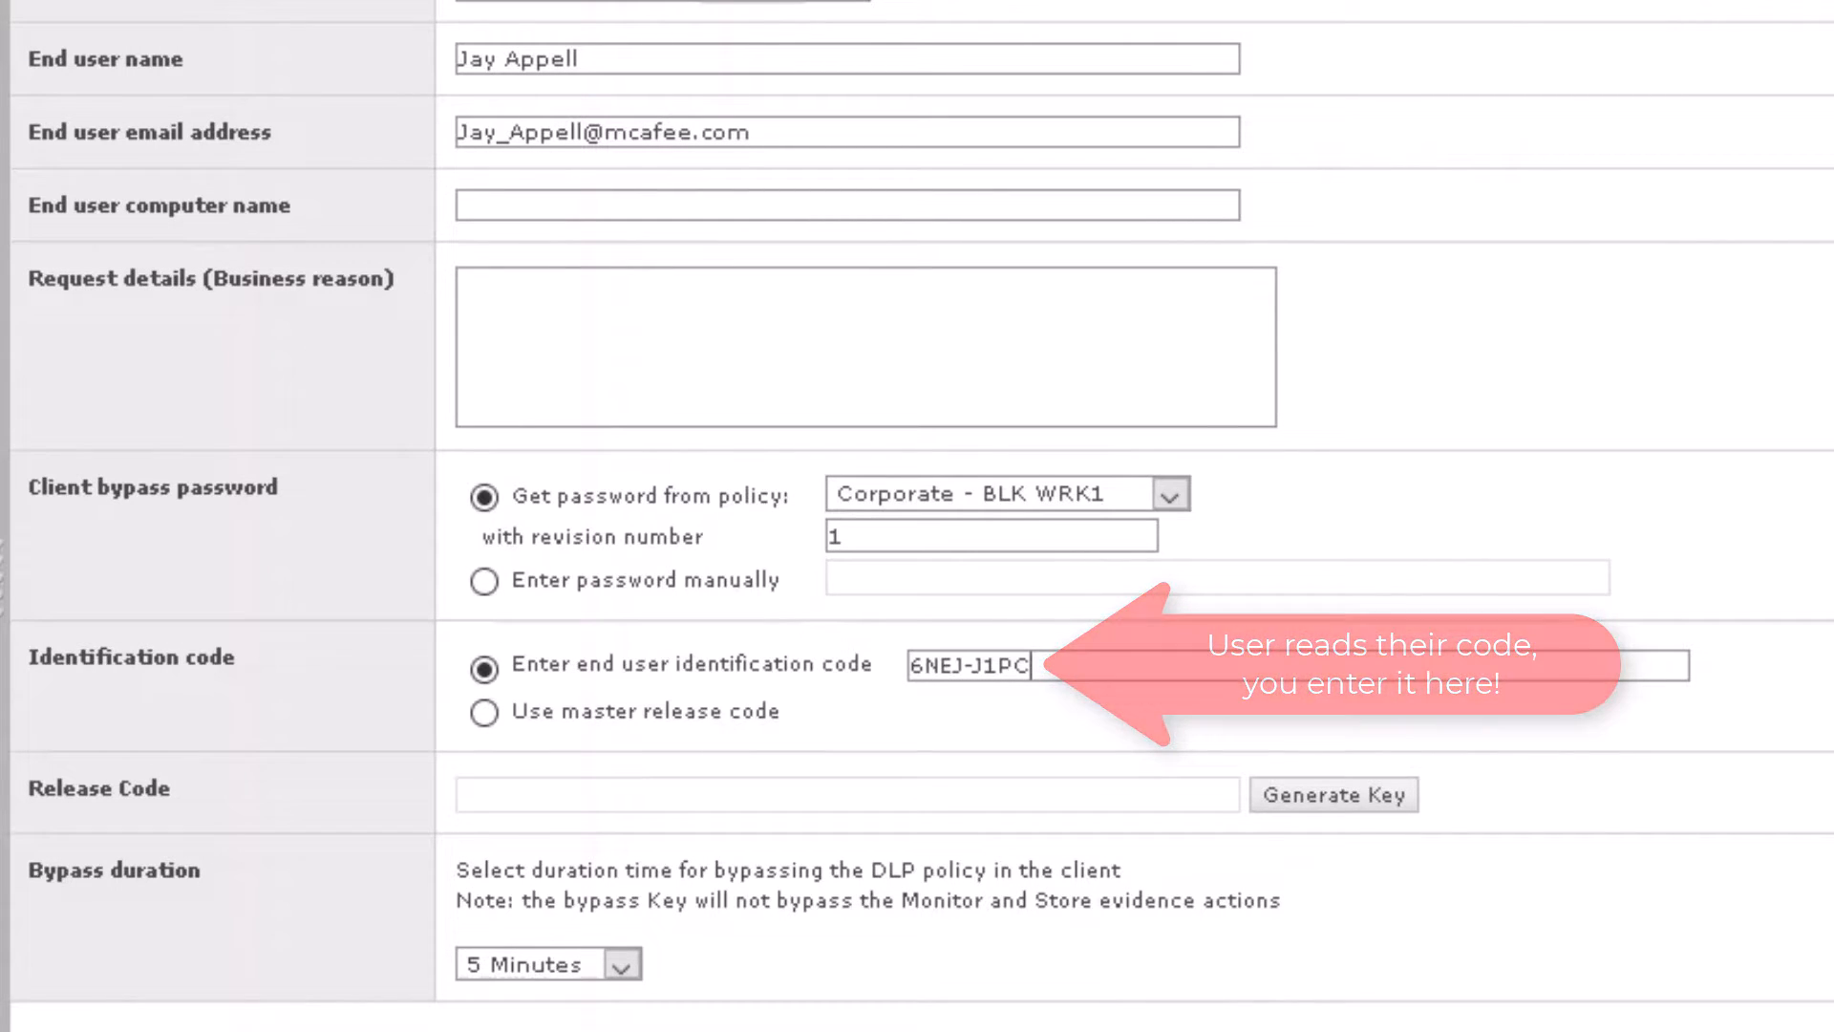
click(1331, 795)
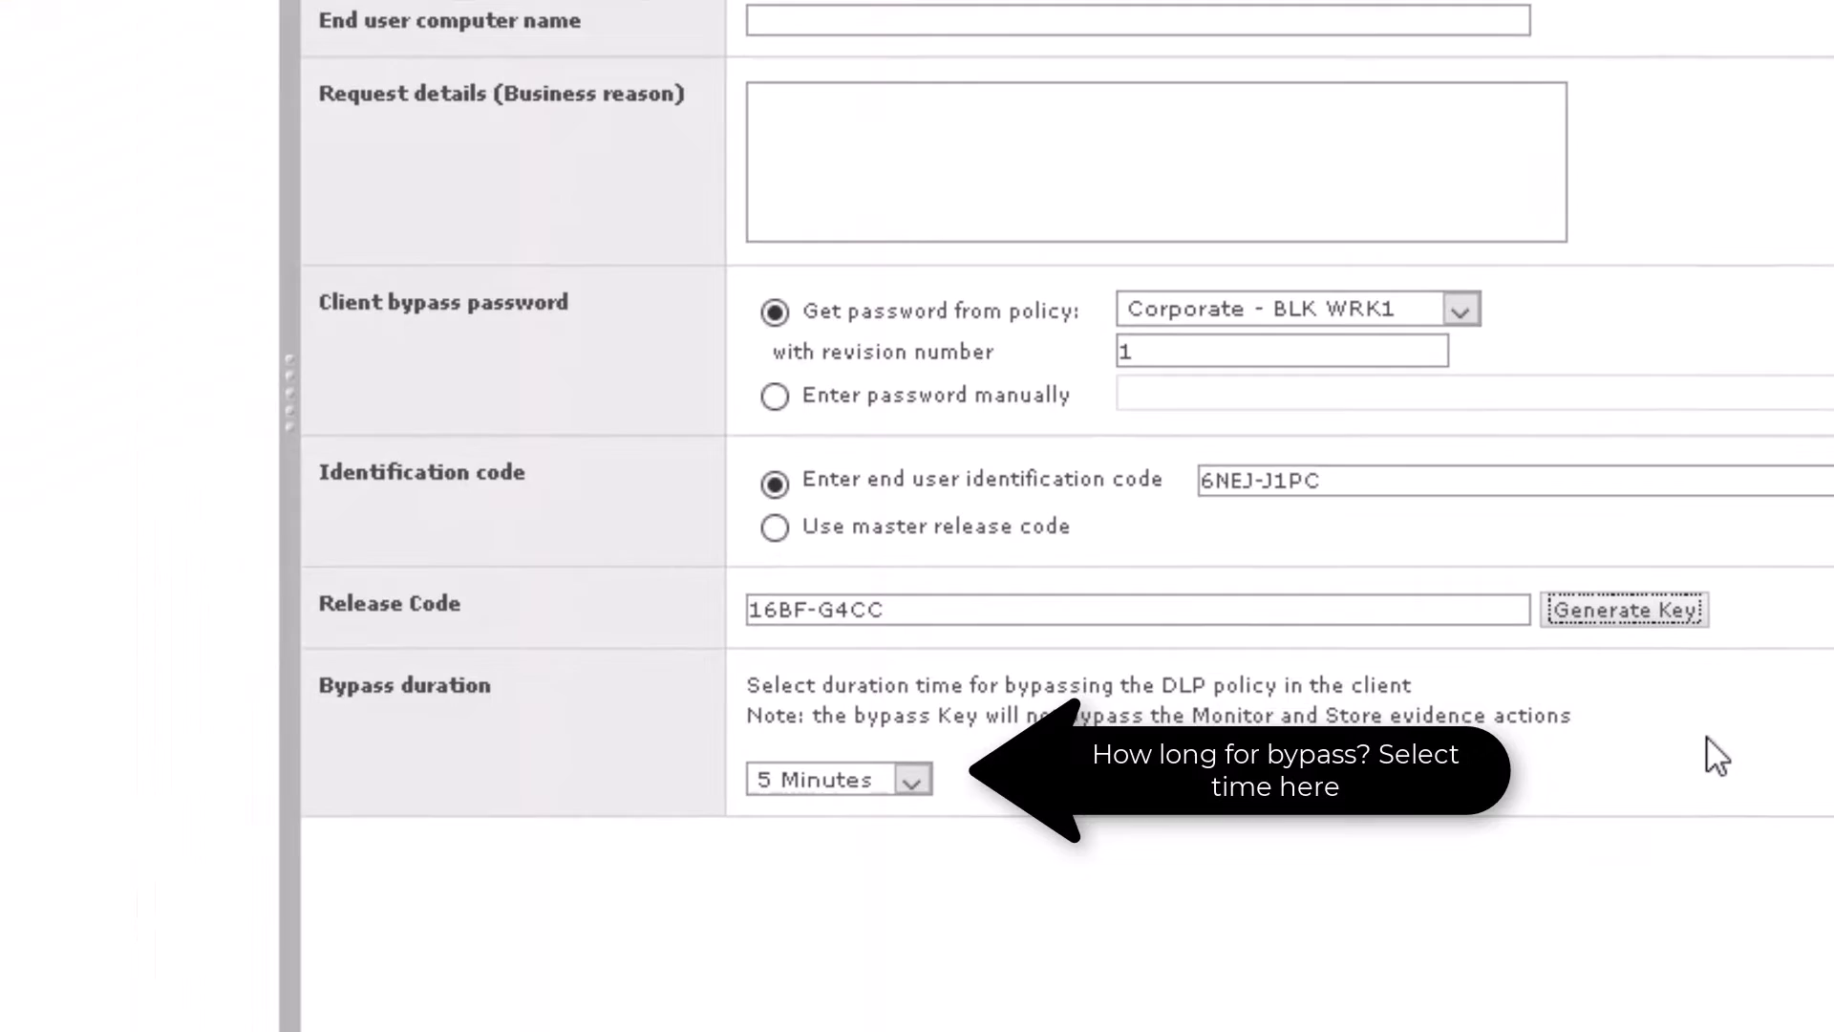
double_click(854, 606)
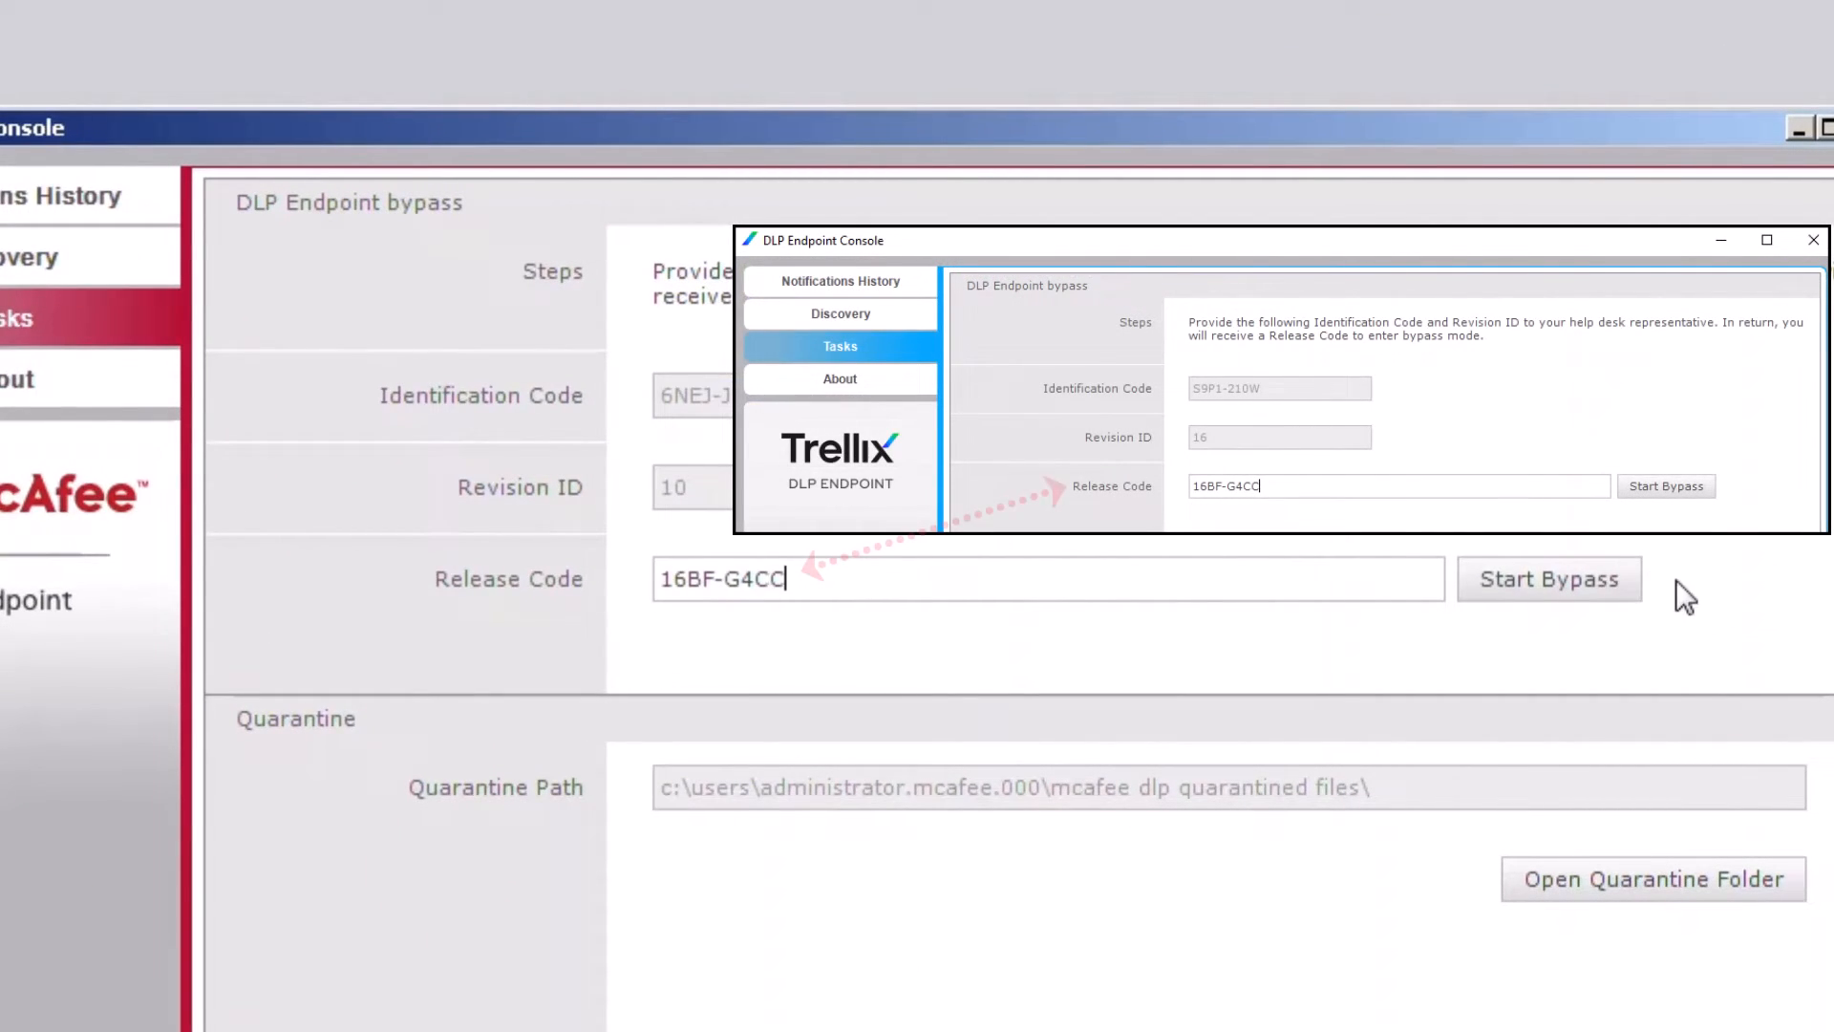
Step: Start the bypass so the DLP Endpoint client reports it is in Bypass Mode
click(1549, 576)
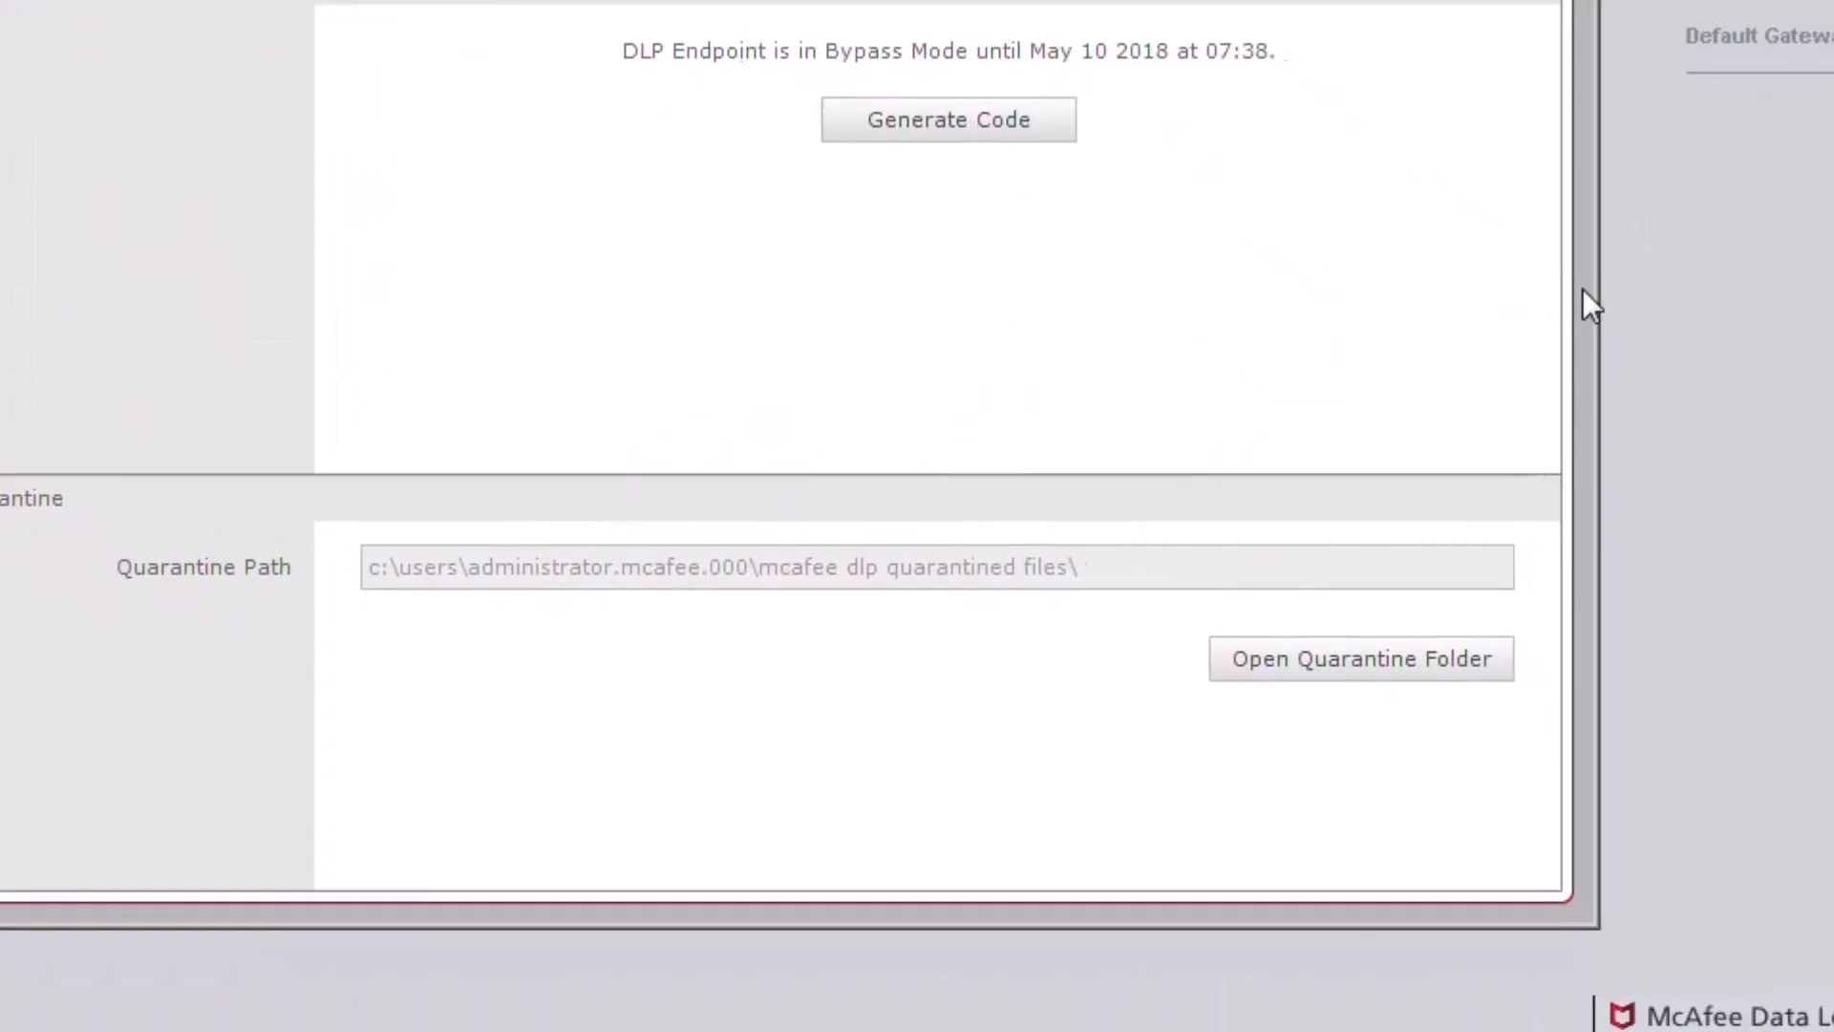